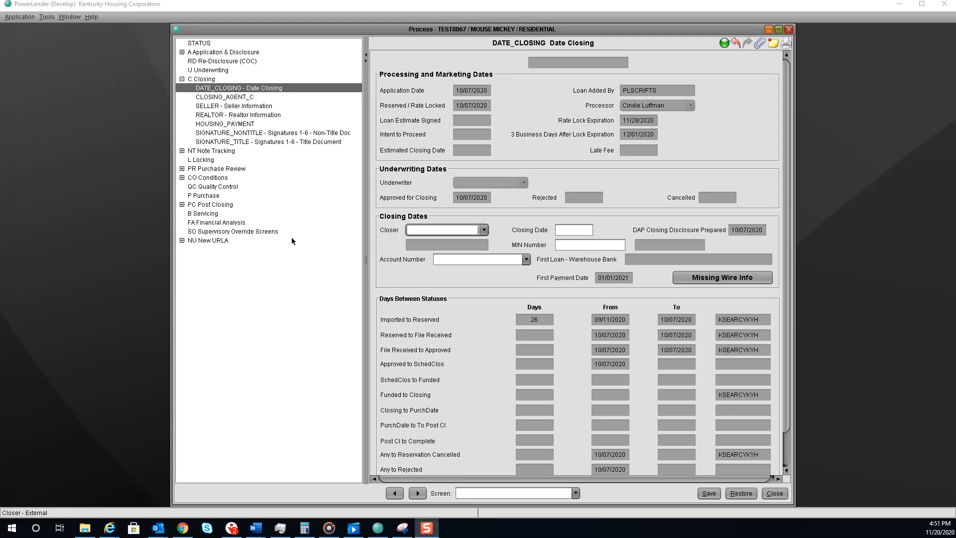
{"action": "mouse_move", "coordinate": [312, 125]}
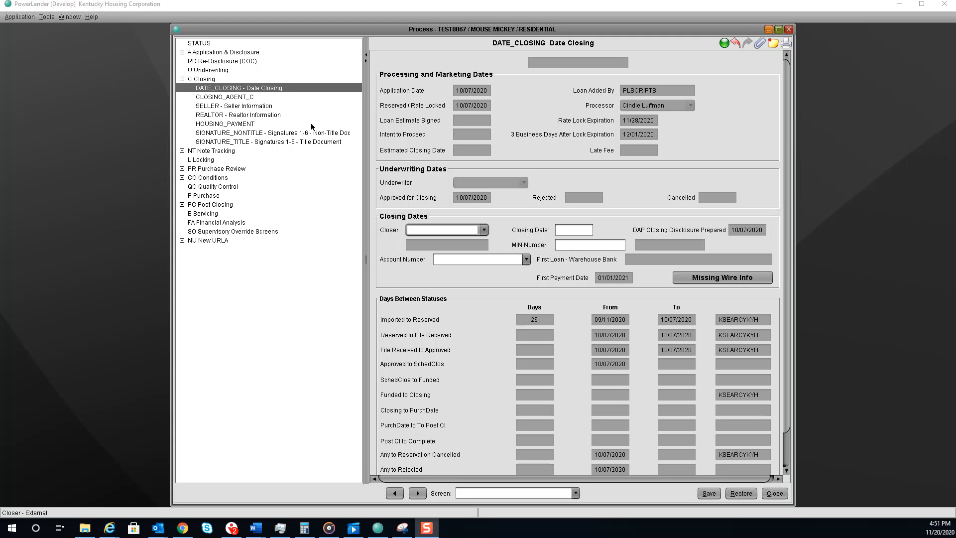
{"action": "mouse_move", "coordinate": [470, 140]}
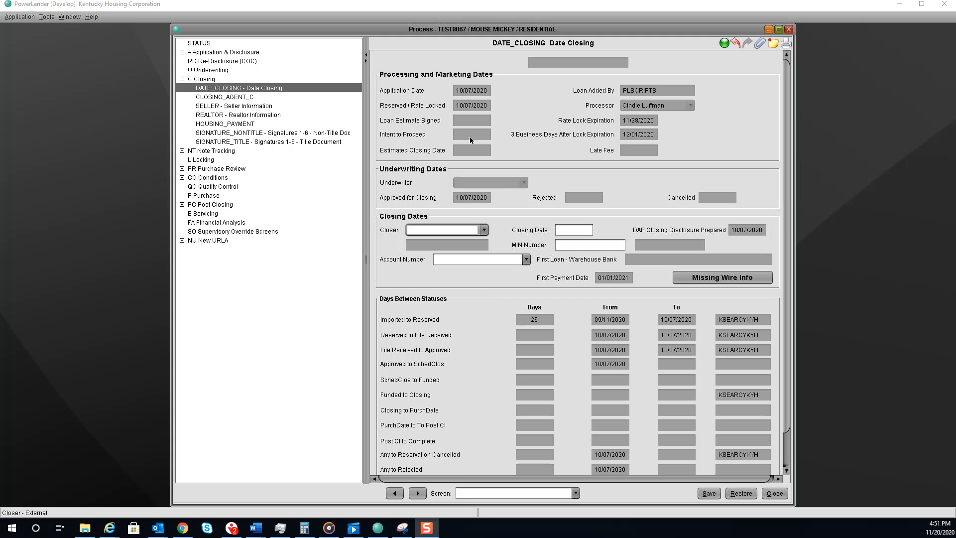
Pick a closer from the Closer list and enter closing date 10/30/2020.
{"action": "left_click", "coordinate": [483, 230]}
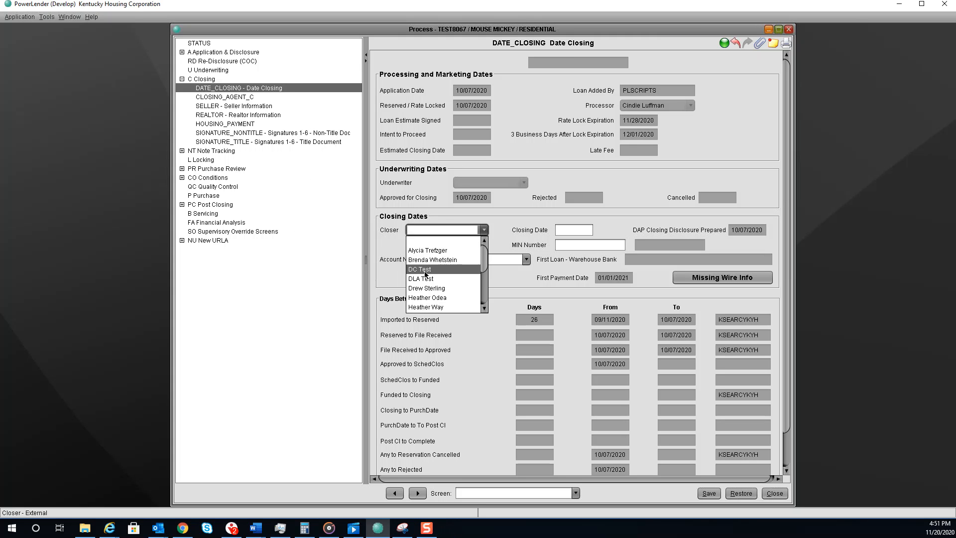
{"action": "left_click", "coordinate": [431, 259]}
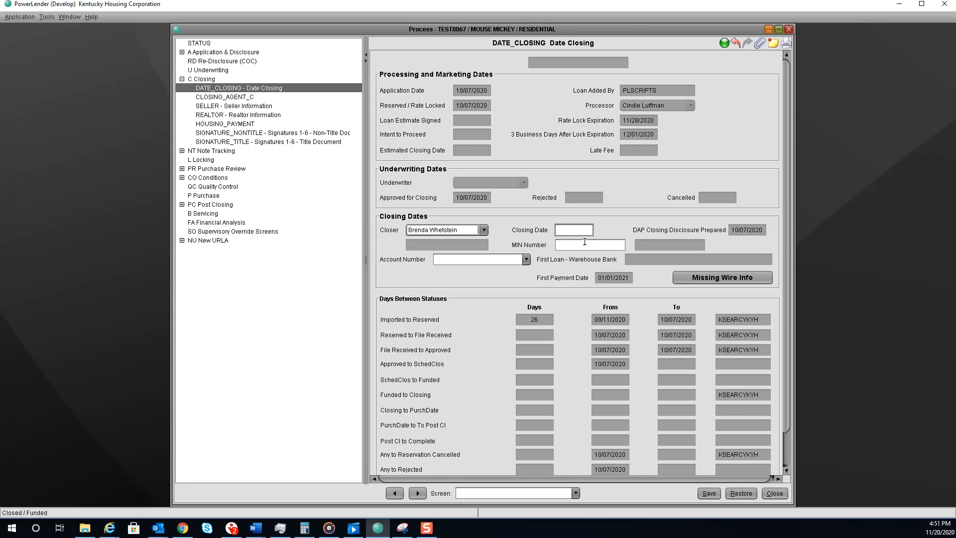
{"action": "type", "text": "10302020"}
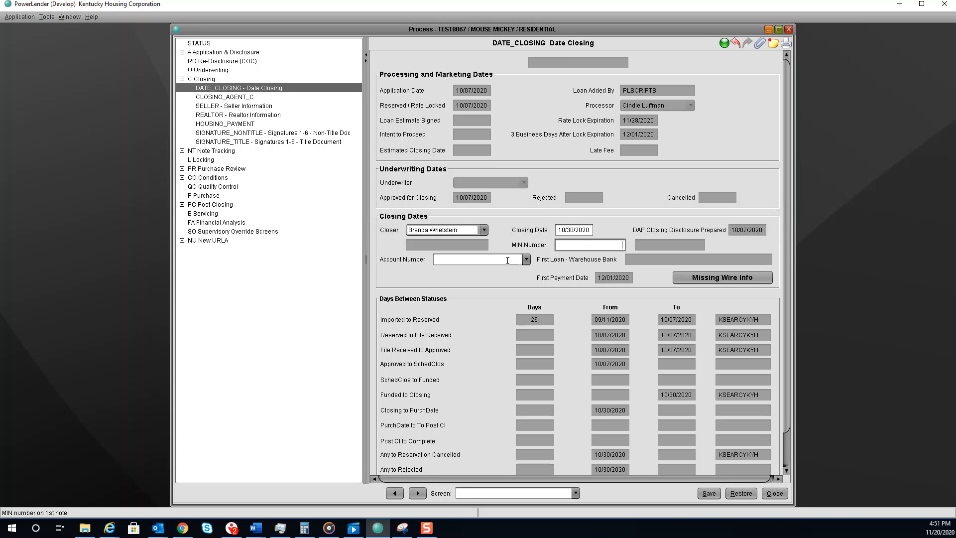
{"action": "mouse_move", "coordinate": [499, 290]}
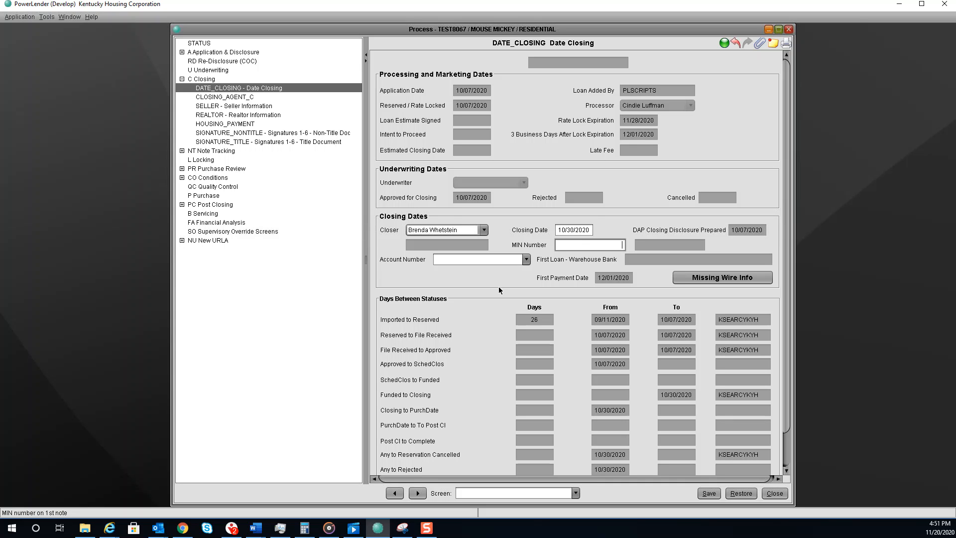
Show the CLOSING_AGENT_C screen and browse the settlement company list without choosing one.
{"action": "left_click", "coordinate": [224, 96]}
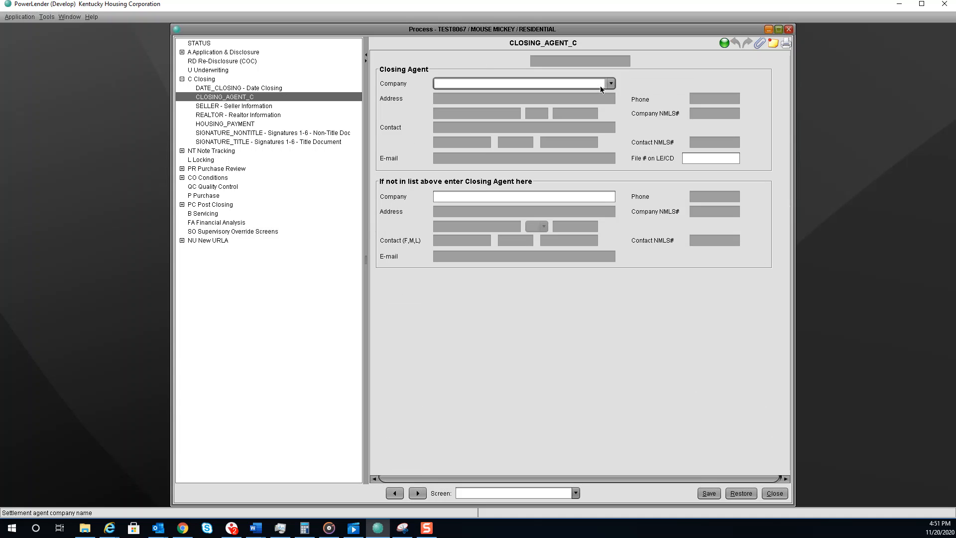
{"action": "left_click", "coordinate": [609, 83]}
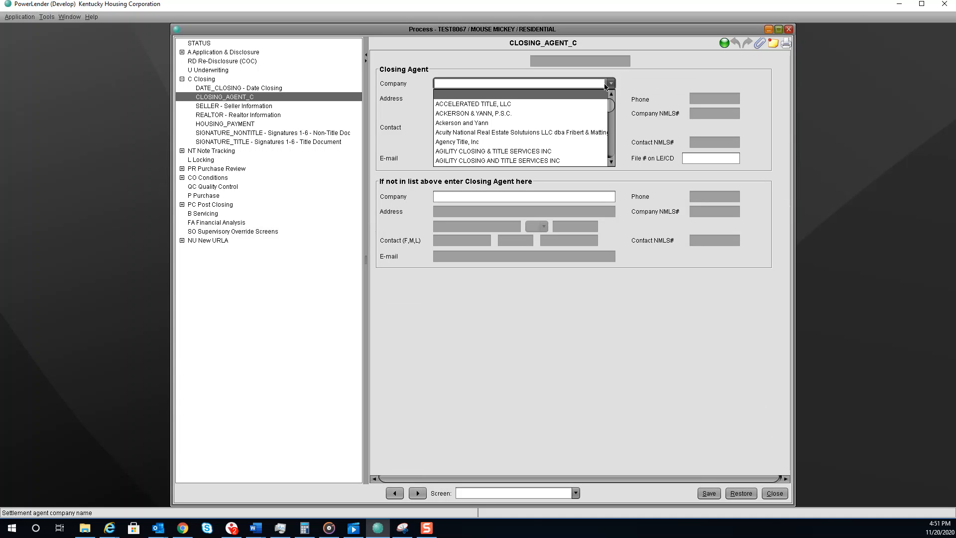
{"action": "mouse_move", "coordinate": [529, 147]}
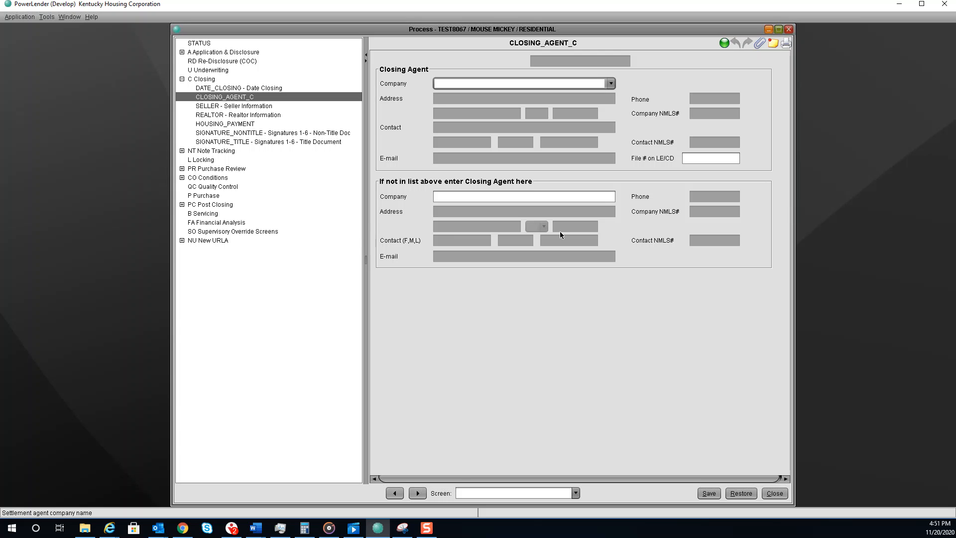
{"action": "mouse_move", "coordinate": [262, 98]}
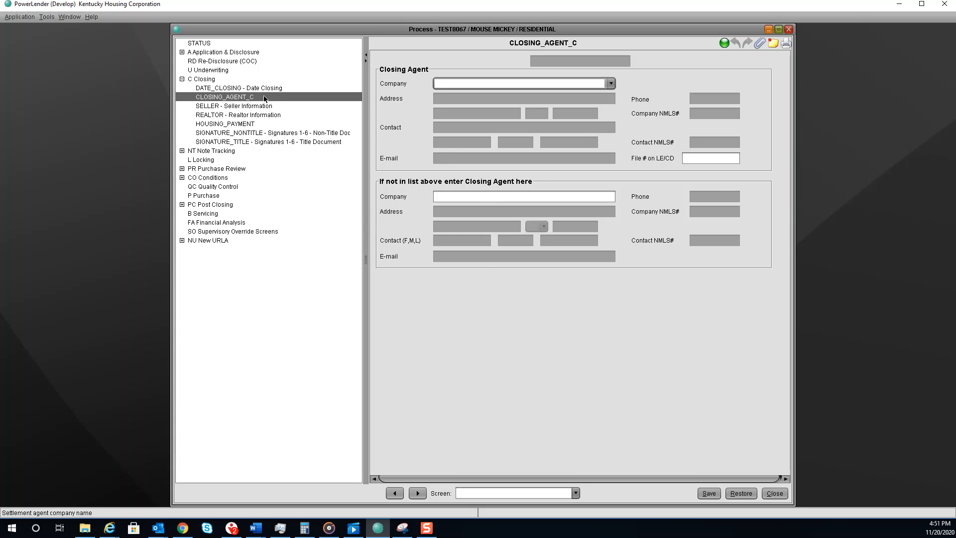
View the seller and realtor information screens, ending on the proposed housing payment screen.
{"action": "left_click", "coordinate": [233, 105]}
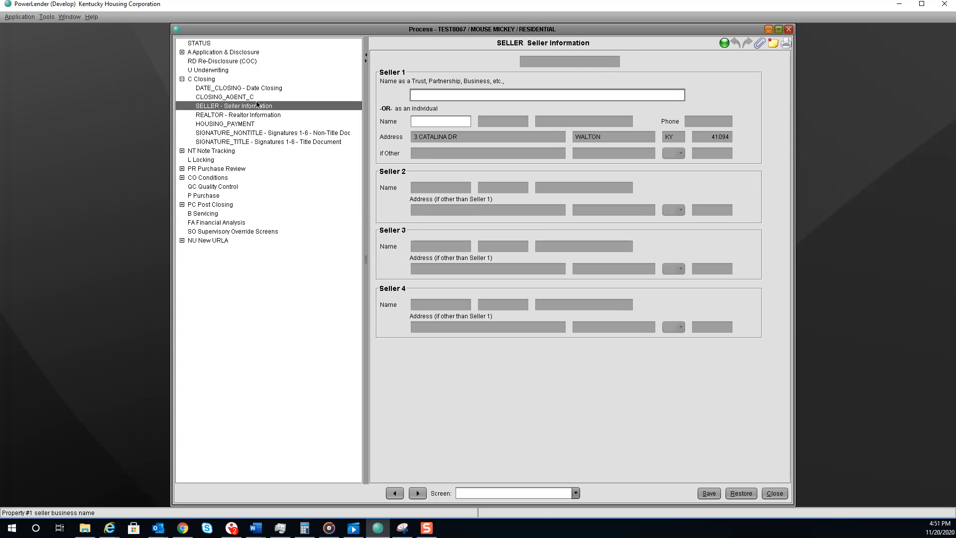
{"action": "mouse_move", "coordinate": [262, 104]}
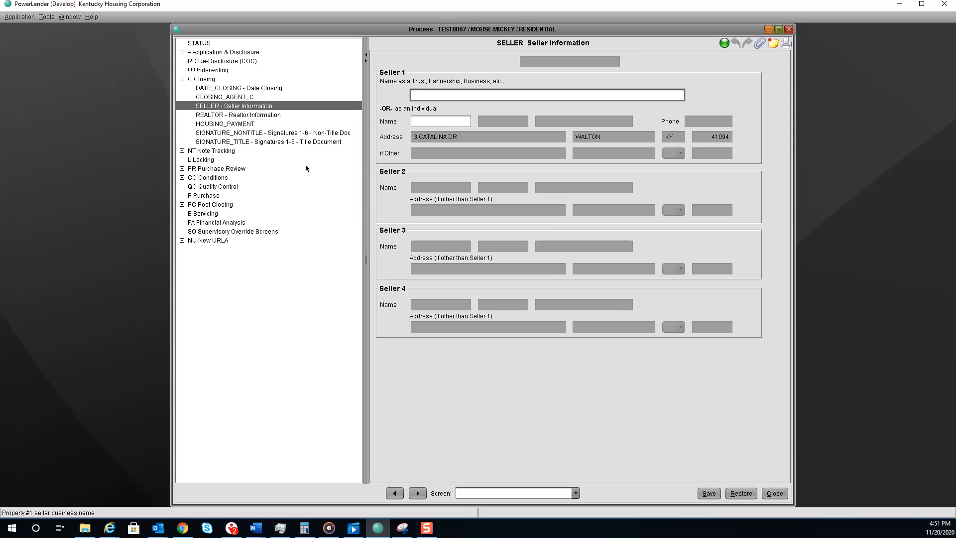
{"action": "left_click", "coordinate": [238, 115]}
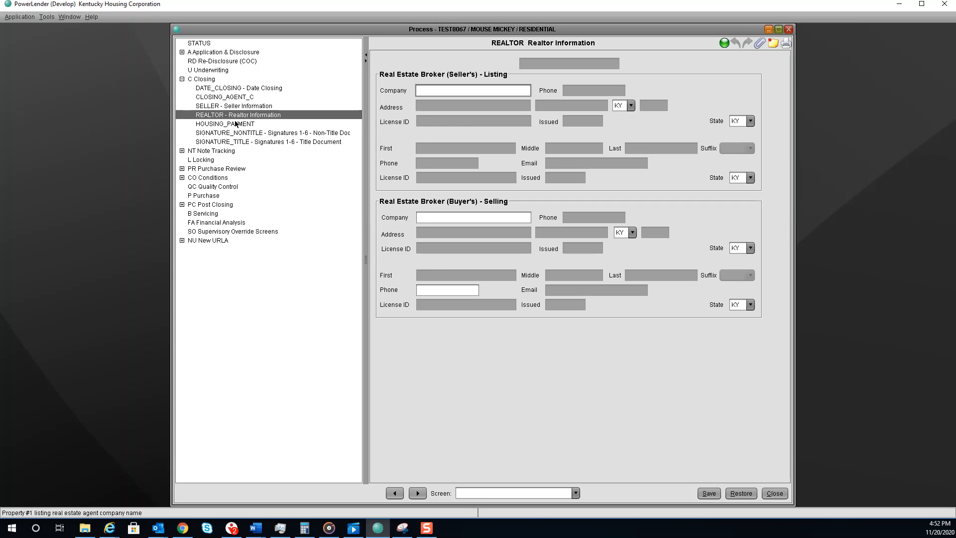
{"action": "left_click", "coordinate": [225, 124]}
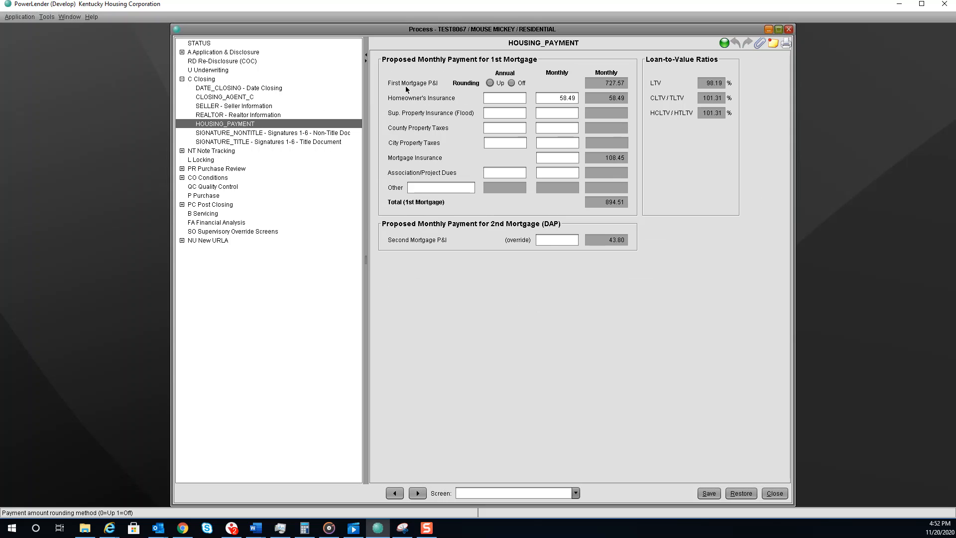
{"action": "mouse_move", "coordinate": [715, 116]}
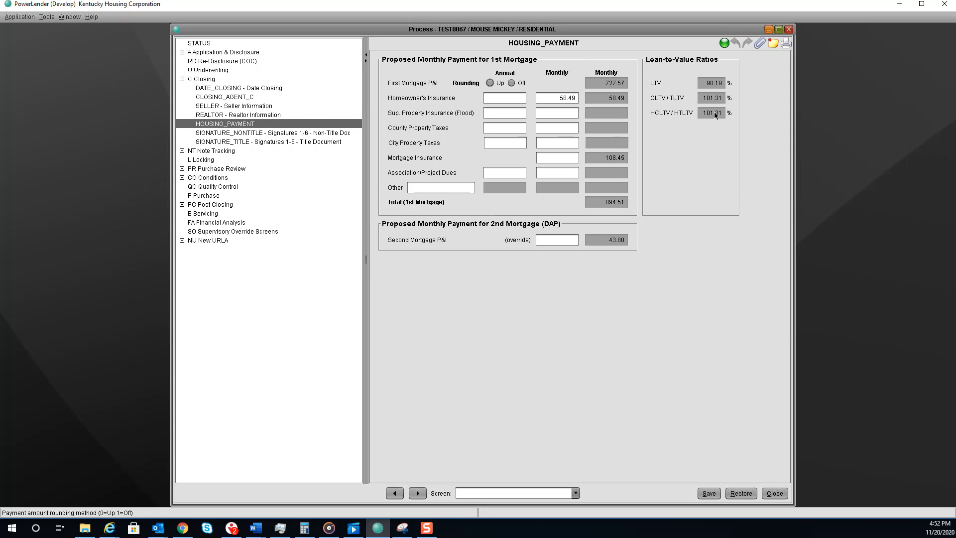
{"action": "mouse_move", "coordinate": [659, 122]}
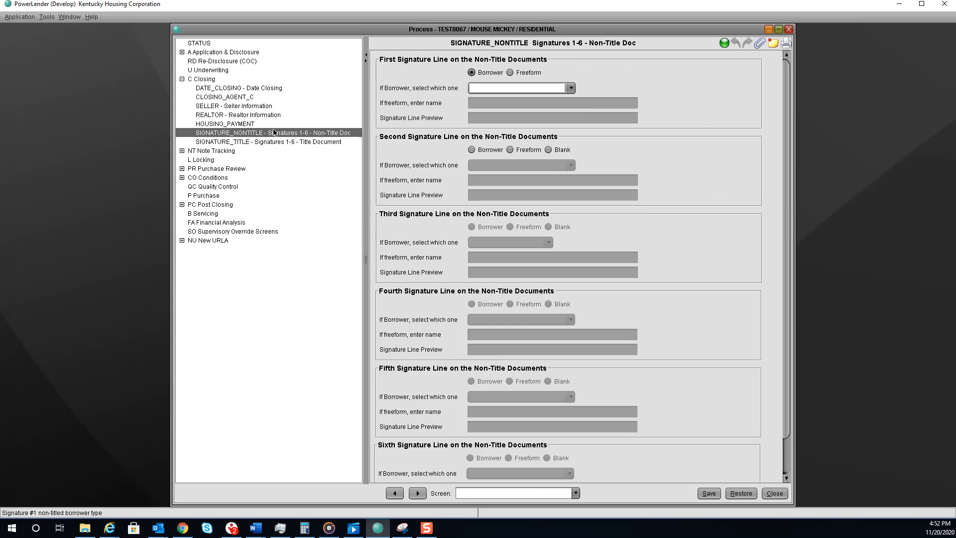
{"action": "mouse_move", "coordinate": [247, 153]}
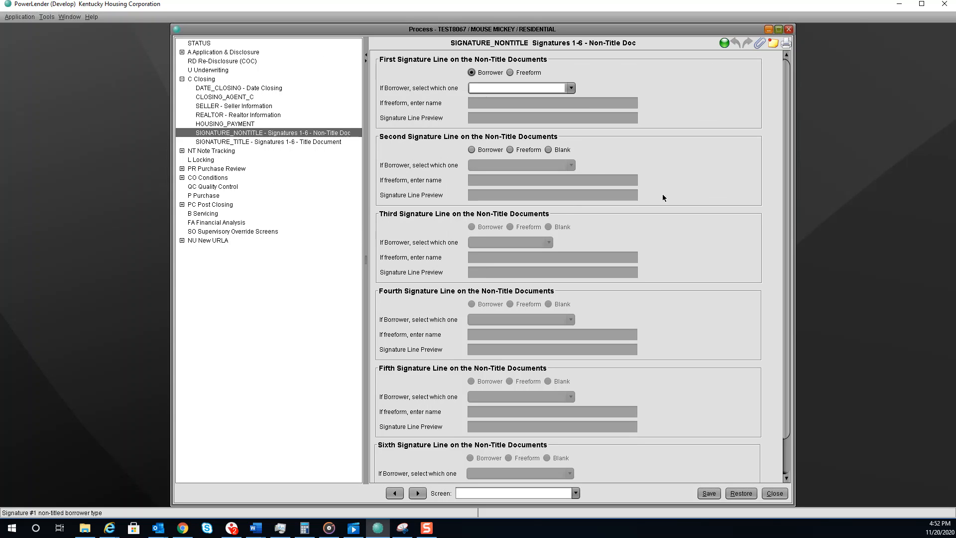
Show SIGNATURE_NONTITLE, signature lines 1-6 for non-title documents.
{"action": "left_click", "coordinate": [570, 88]}
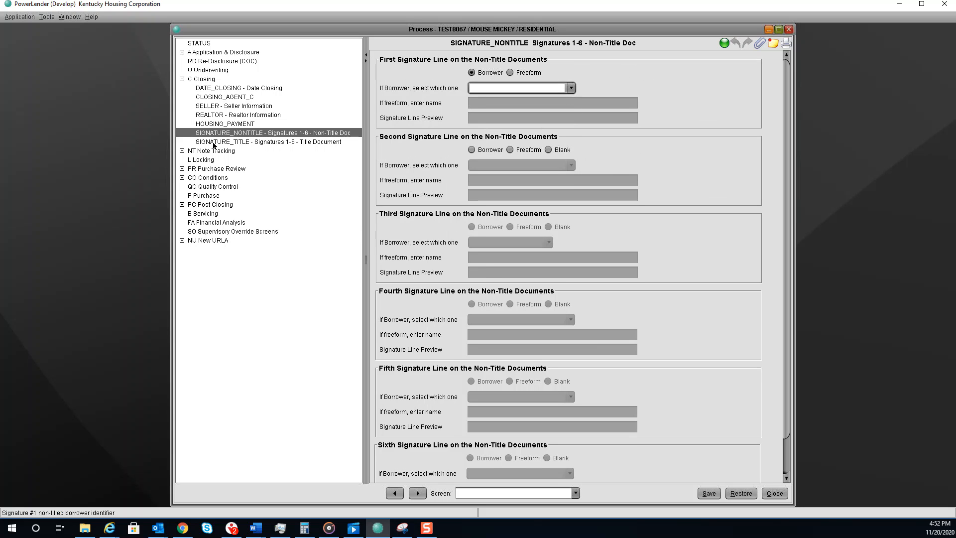
Show SIGNATURE_TITLE and list the first signer's vesting codes, dismissing without a choice.
{"action": "left_click", "coordinate": [266, 141]}
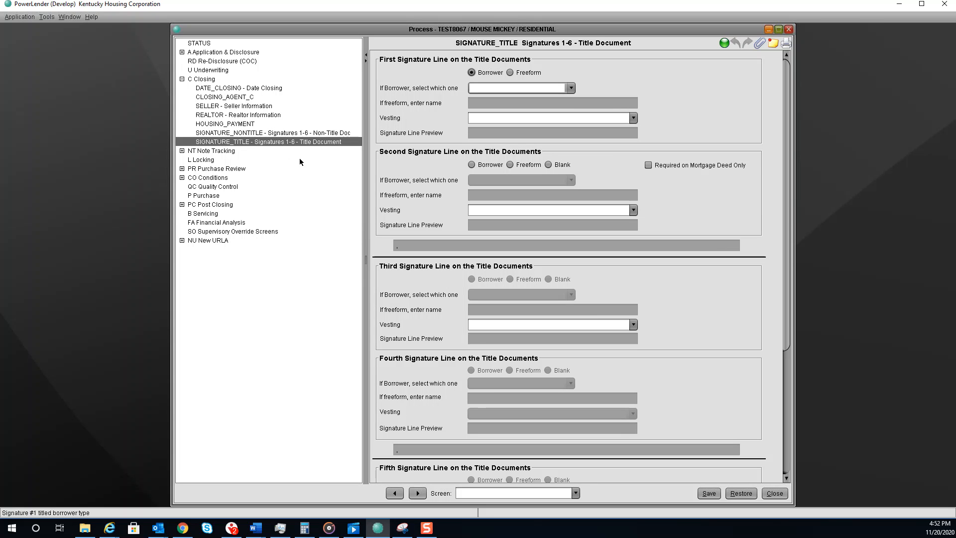
{"action": "mouse_move", "coordinate": [346, 148]}
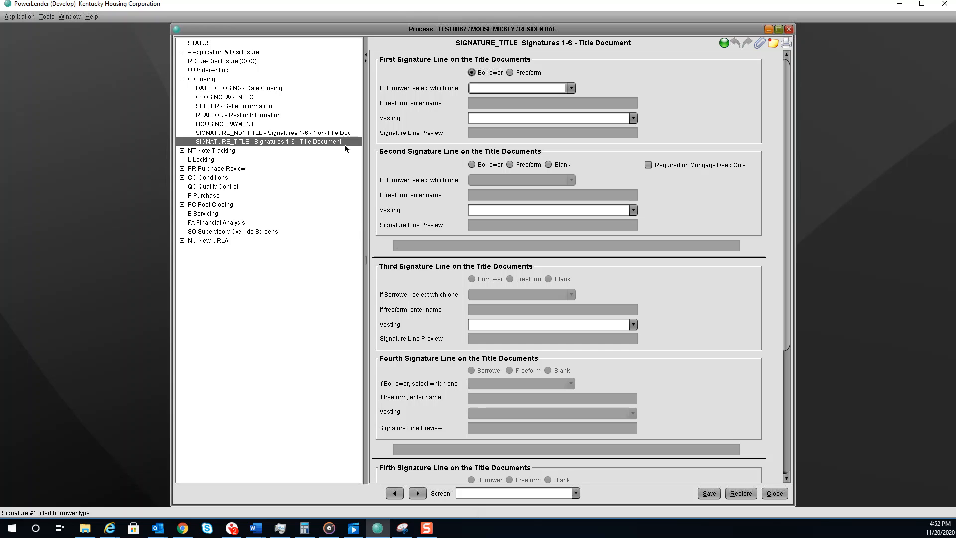
{"action": "left_click", "coordinate": [573, 88]}
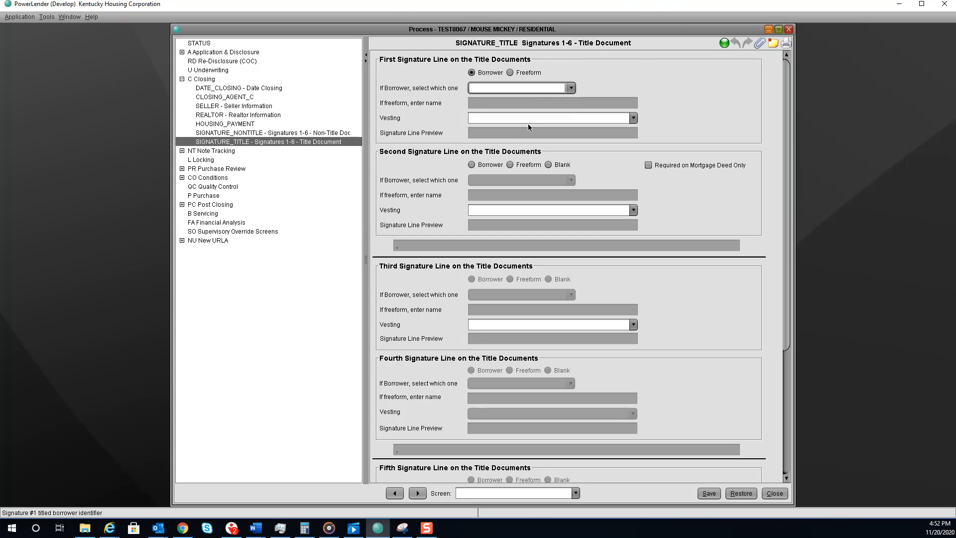
{"action": "left_click", "coordinate": [548, 118]}
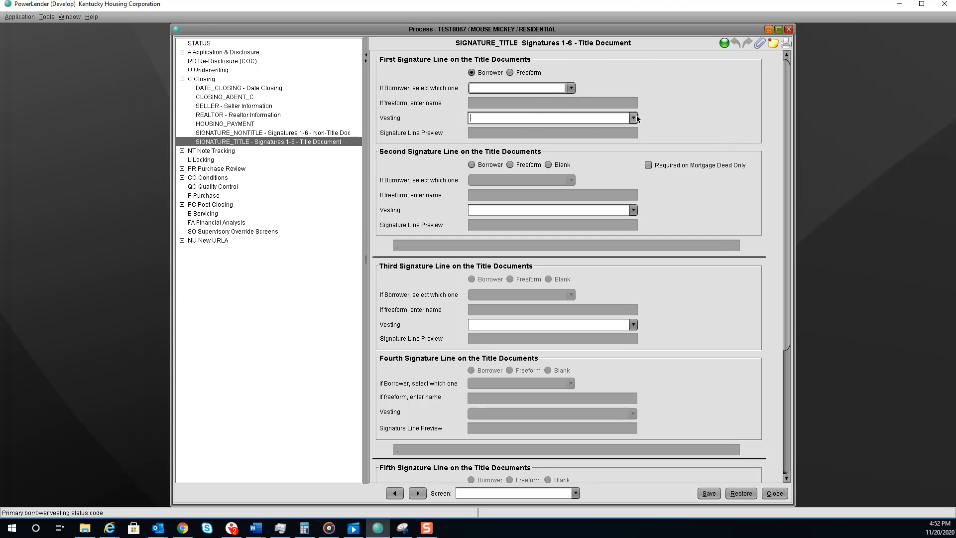
{"action": "left_click", "coordinate": [633, 118]}
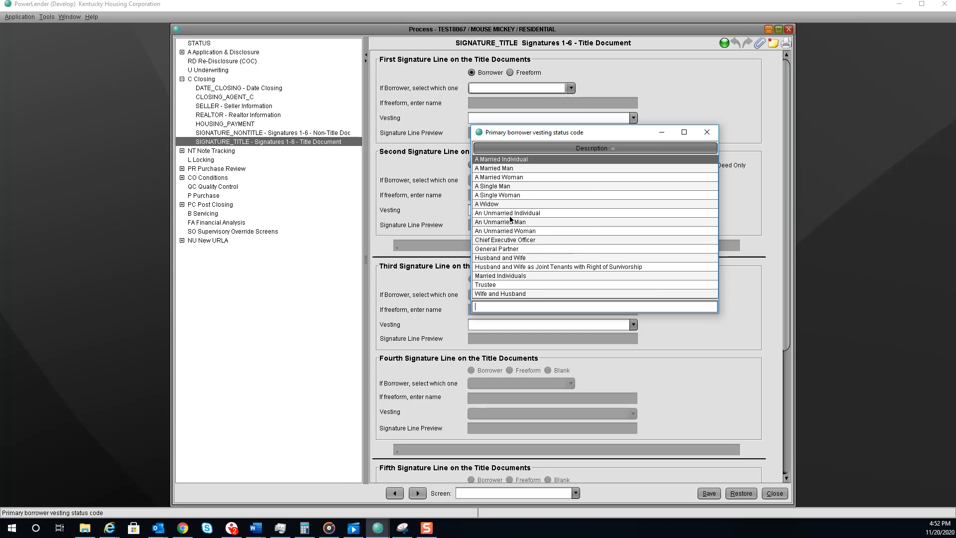
{"action": "left_click", "coordinate": [706, 132]}
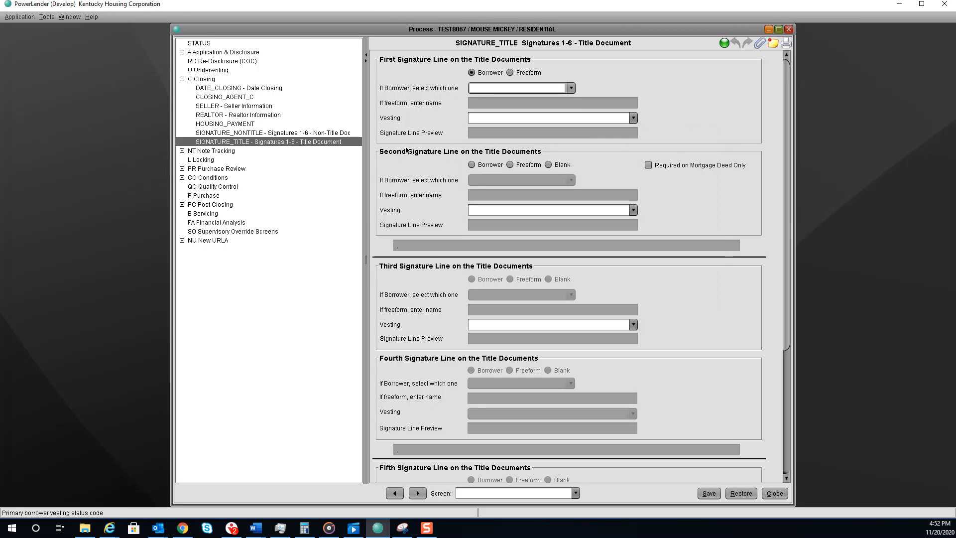
{"action": "mouse_move", "coordinate": [190, 45]}
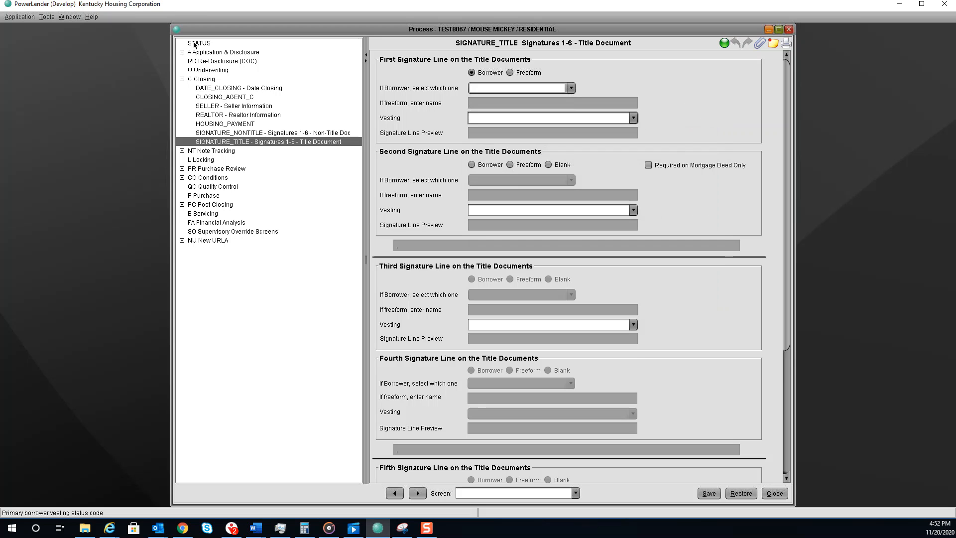
Check the STATUS screen, then bring up Print with the form-stage list showing.
{"action": "left_click", "coordinate": [201, 43]}
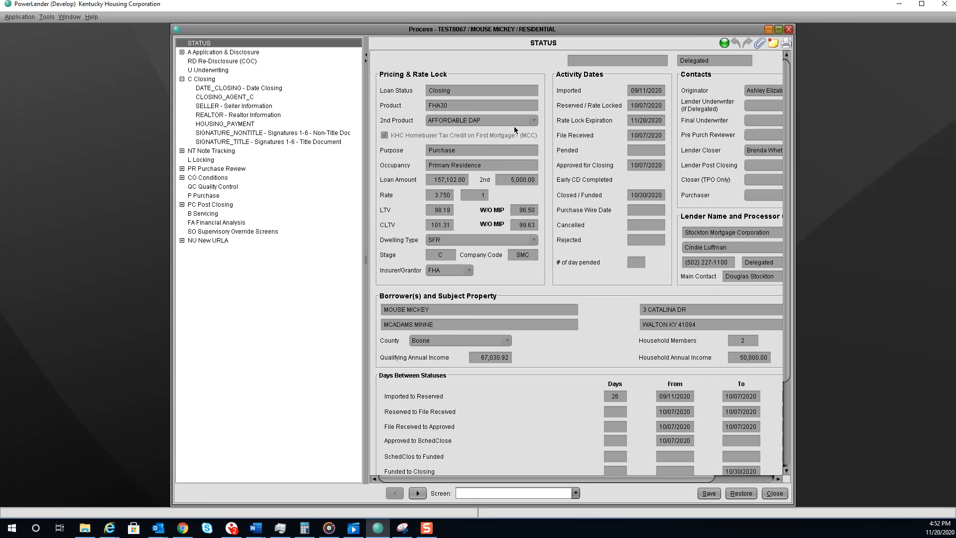
{"action": "mouse_move", "coordinate": [461, 77]}
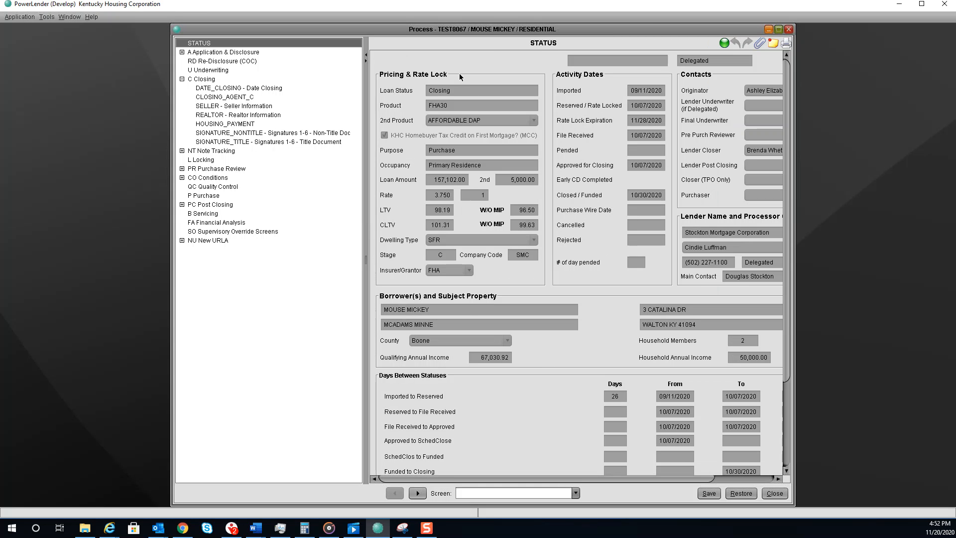
{"action": "mouse_move", "coordinate": [503, 123]}
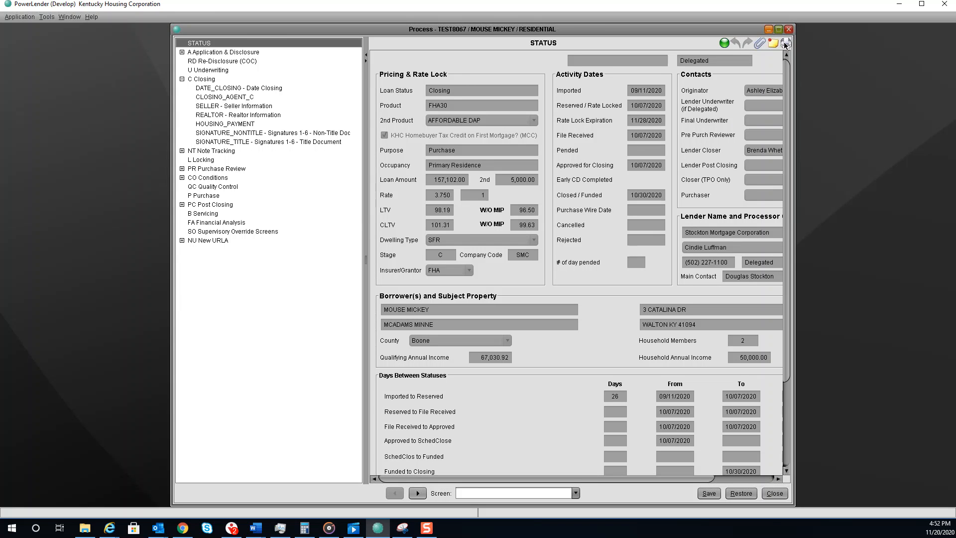
{"action": "left_click", "coordinate": [786, 43]}
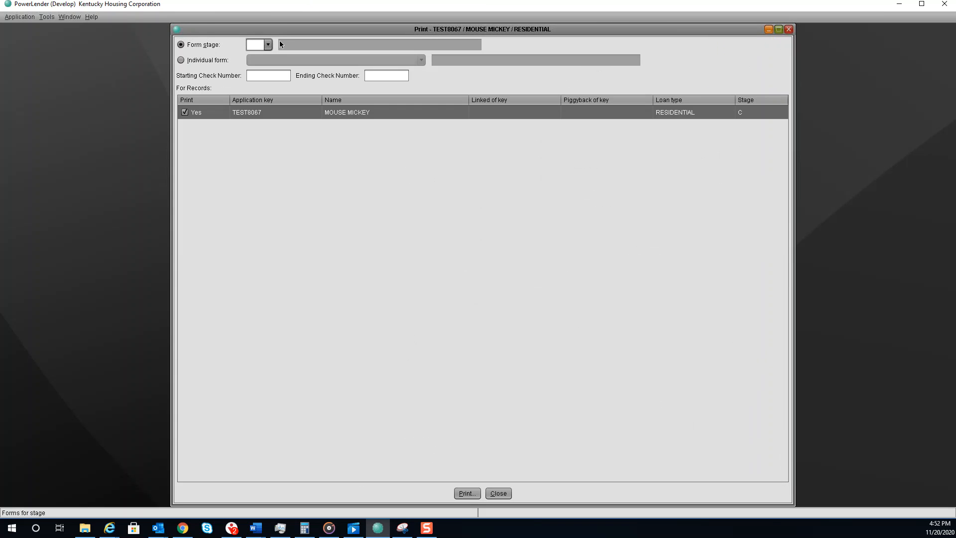
{"action": "left_click", "coordinate": [268, 44]}
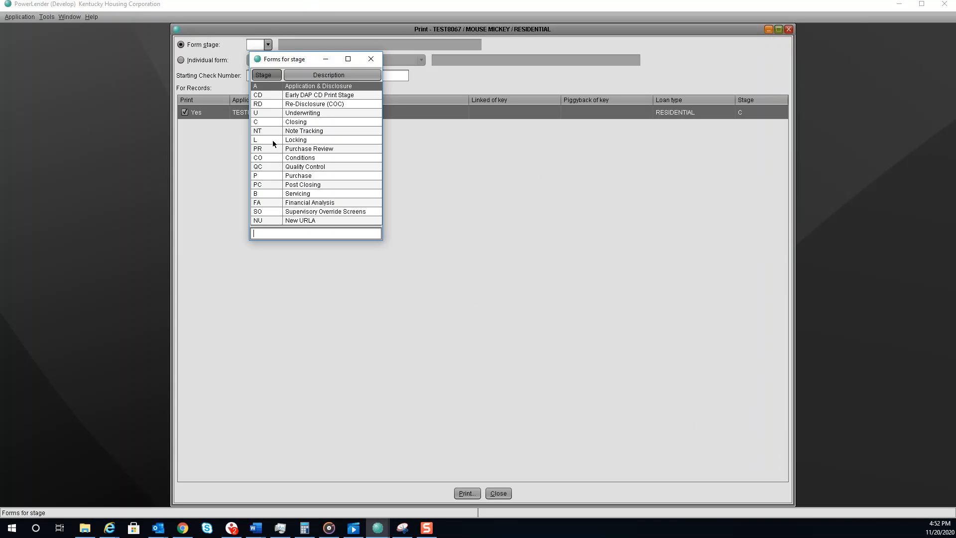